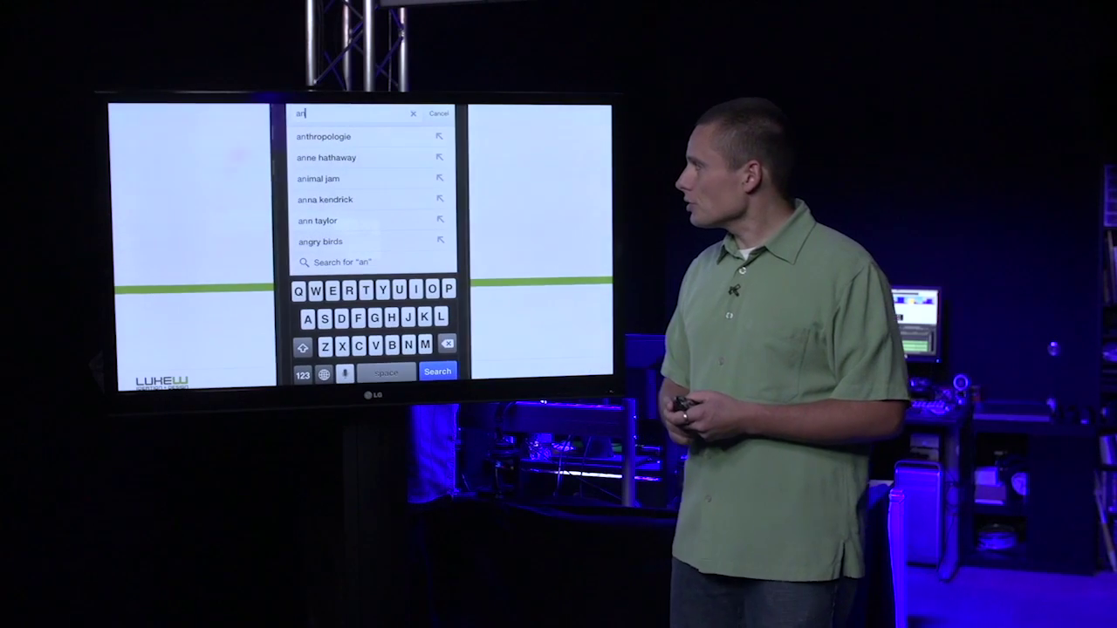
type("event")
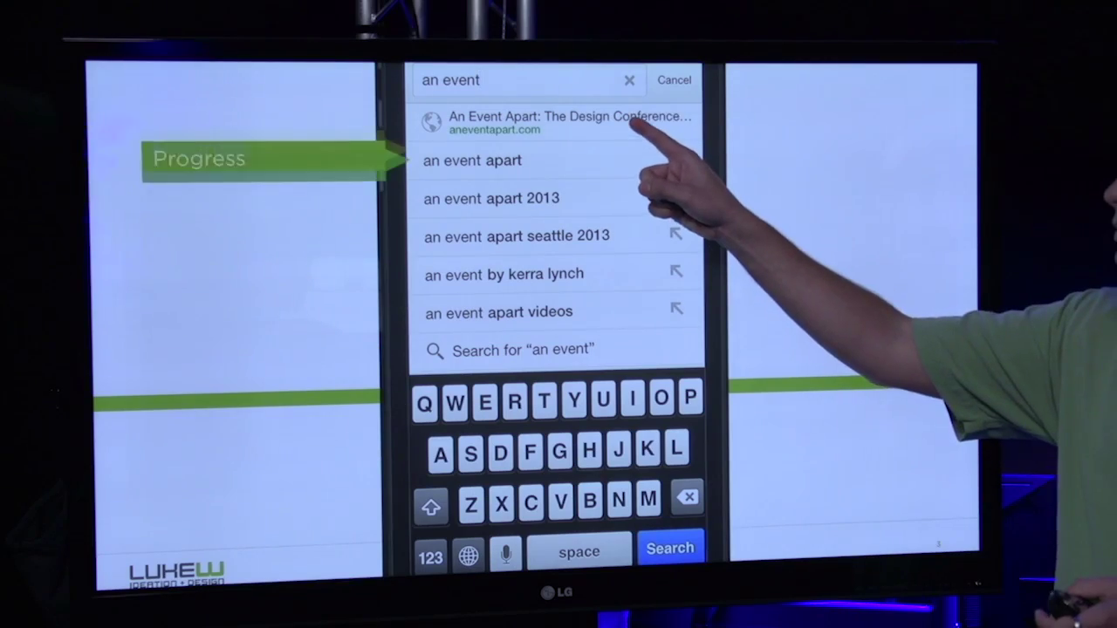
left_click(558, 122)
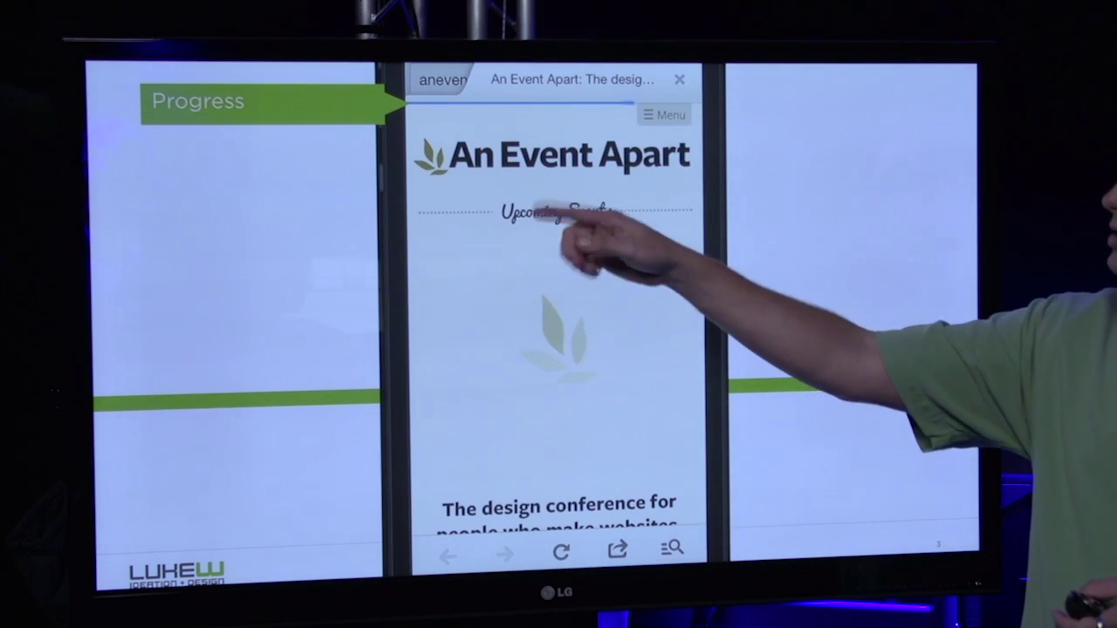